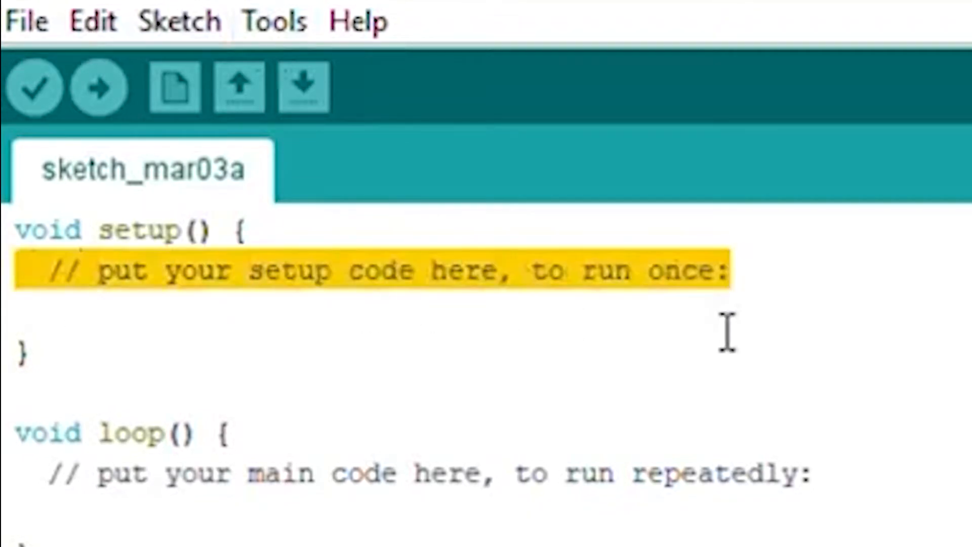
Step: Open File > Examples > 01.Basics > Blink and scroll through its setup and loop code
left_click(428, 475)
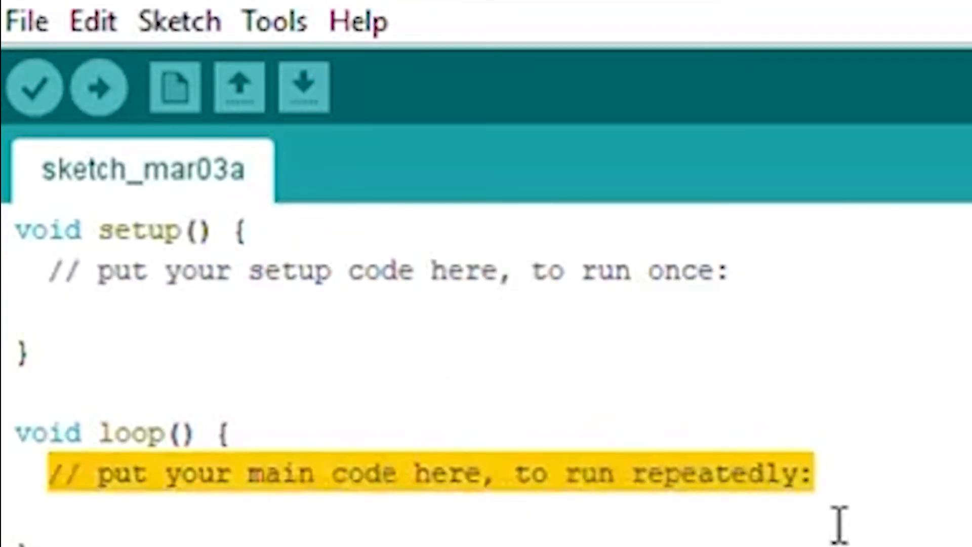
left_click(224, 431)
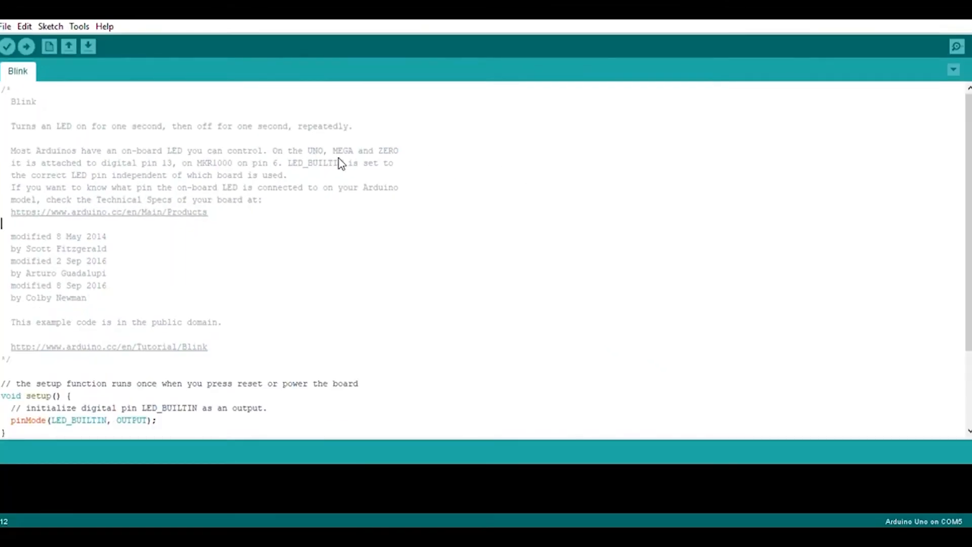
left_click(5, 26)
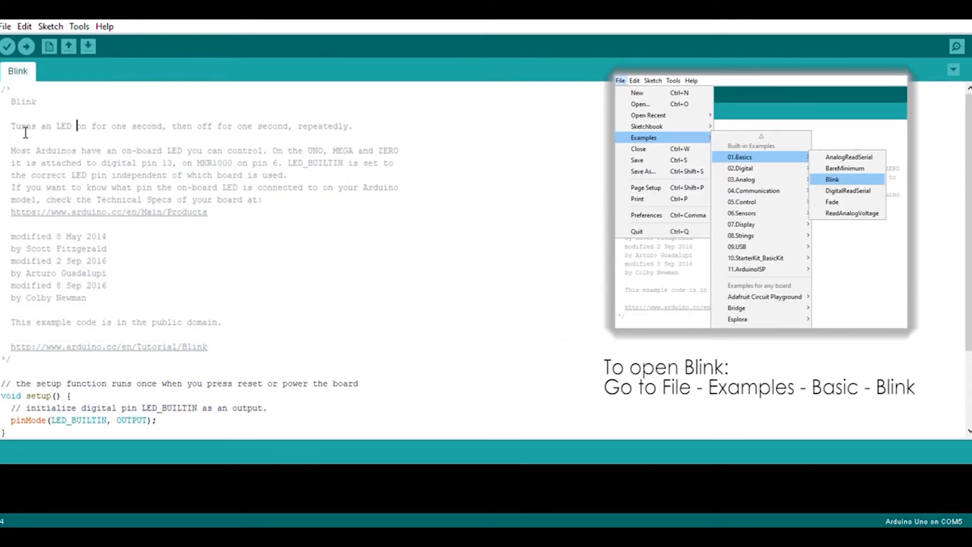
left_click_drag(12, 126, 160, 126)
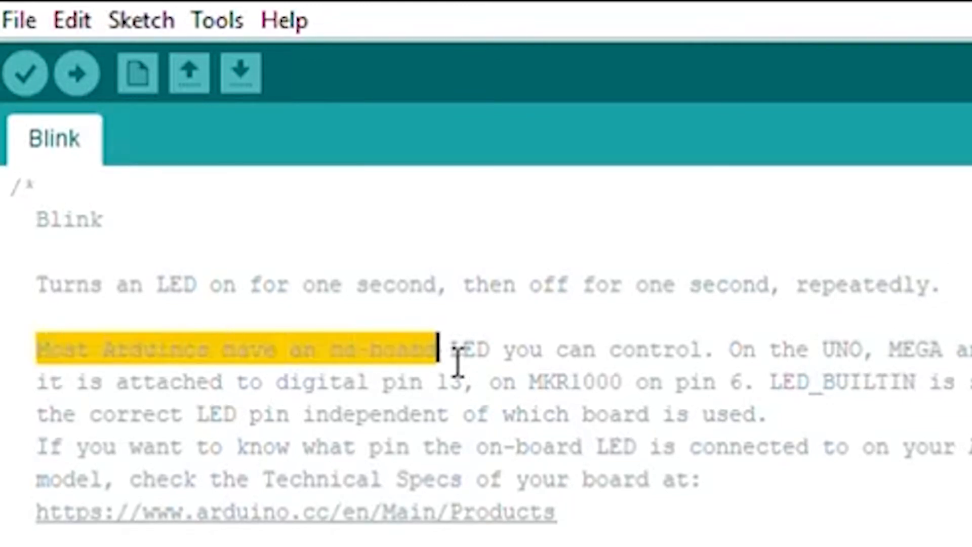
scroll("down", 3)
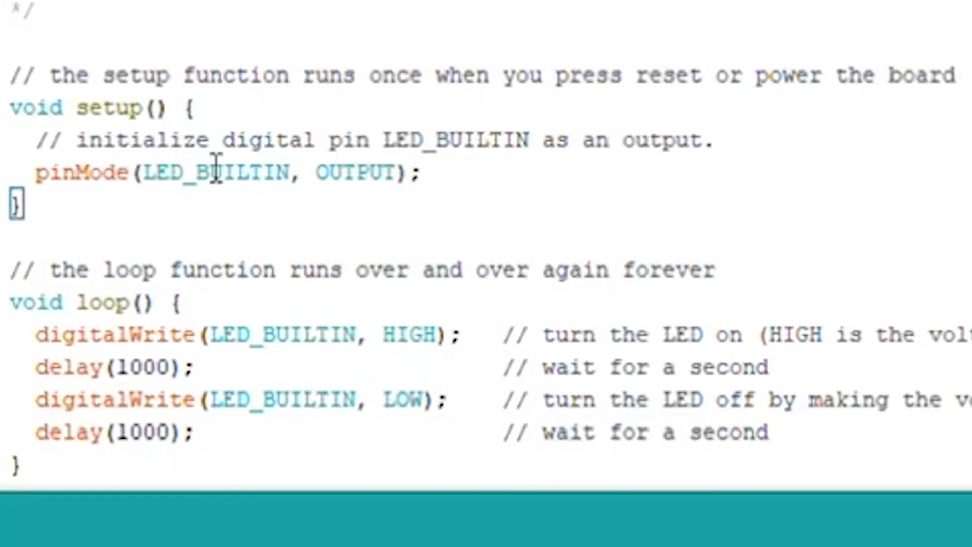
mouse_move(685, 363)
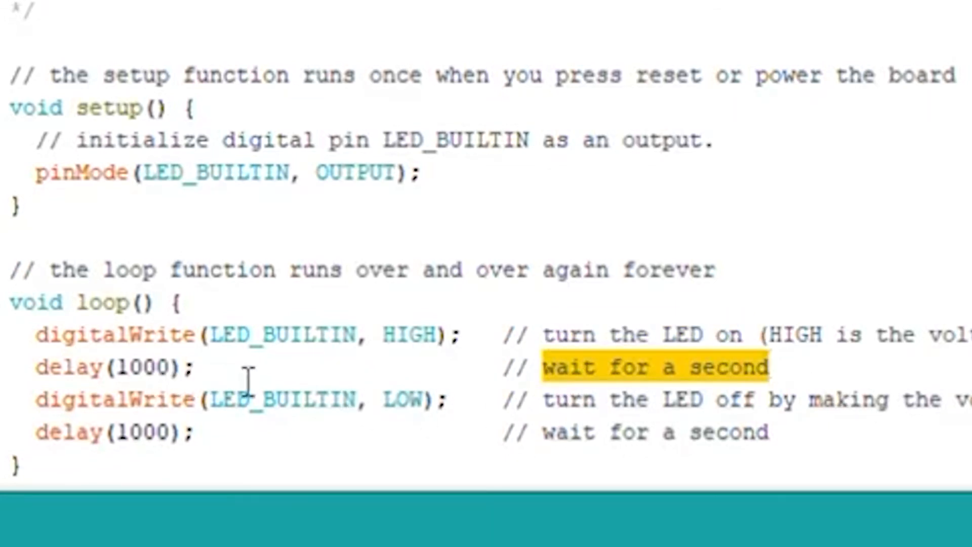
mouse_move(859, 416)
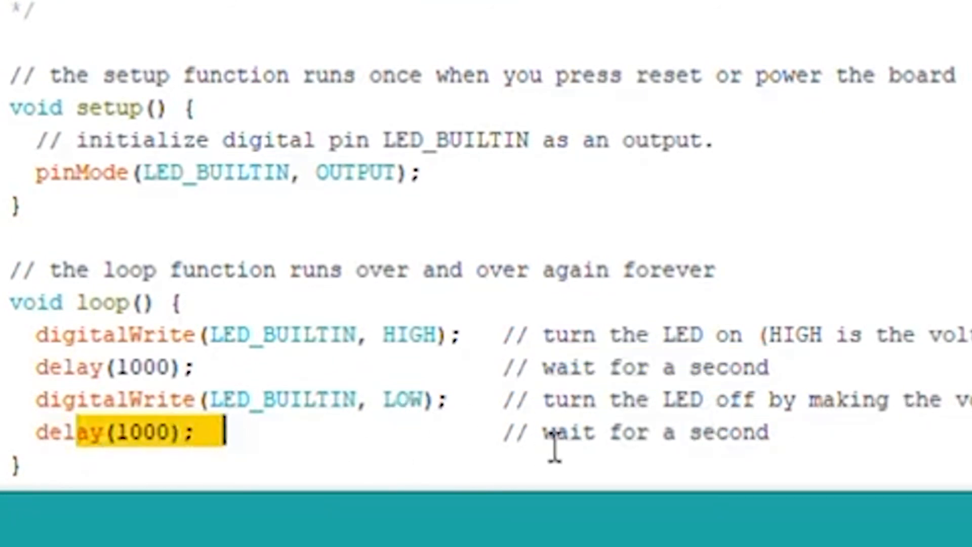
scroll("up", 3)
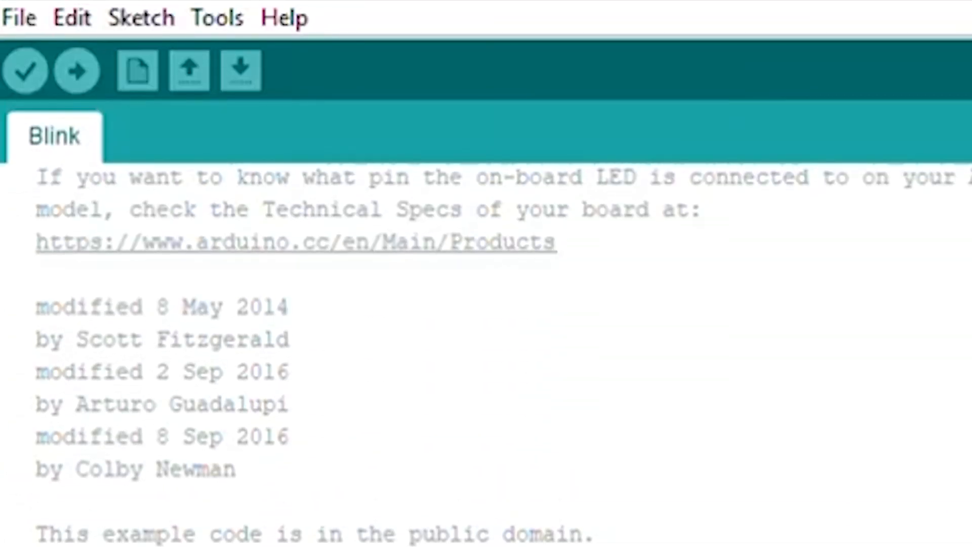